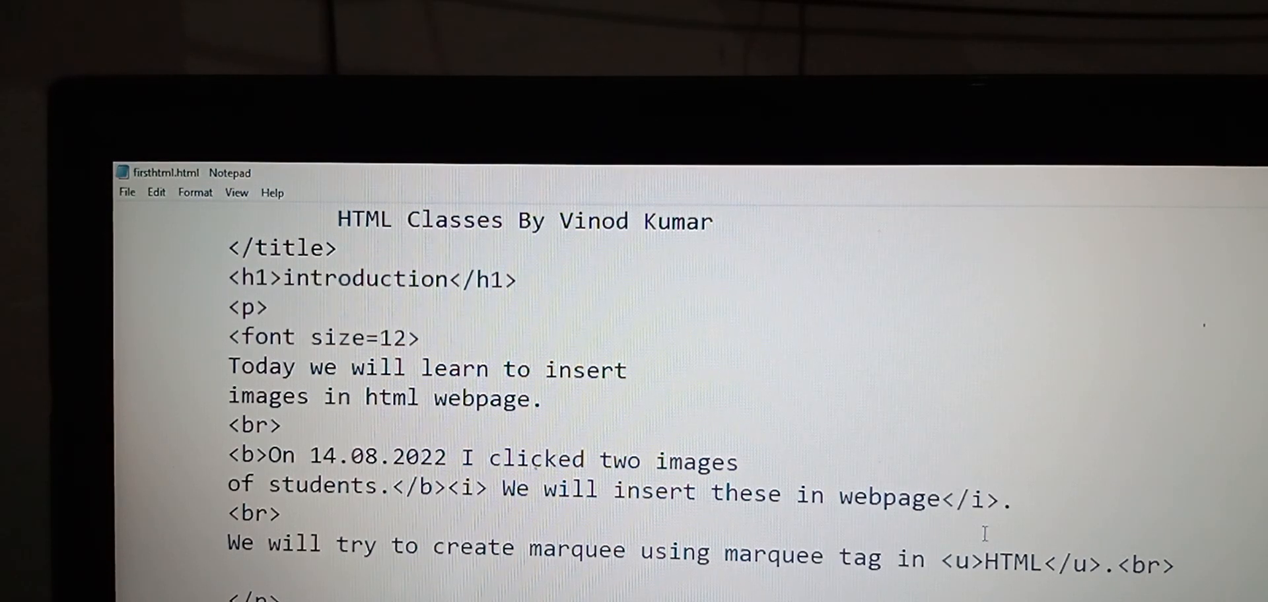
Delete the <font size=12> tag from the line below the opening <p> tag
{"action": "scroll", "scroll_direction": "down", "scroll_amount": 3}
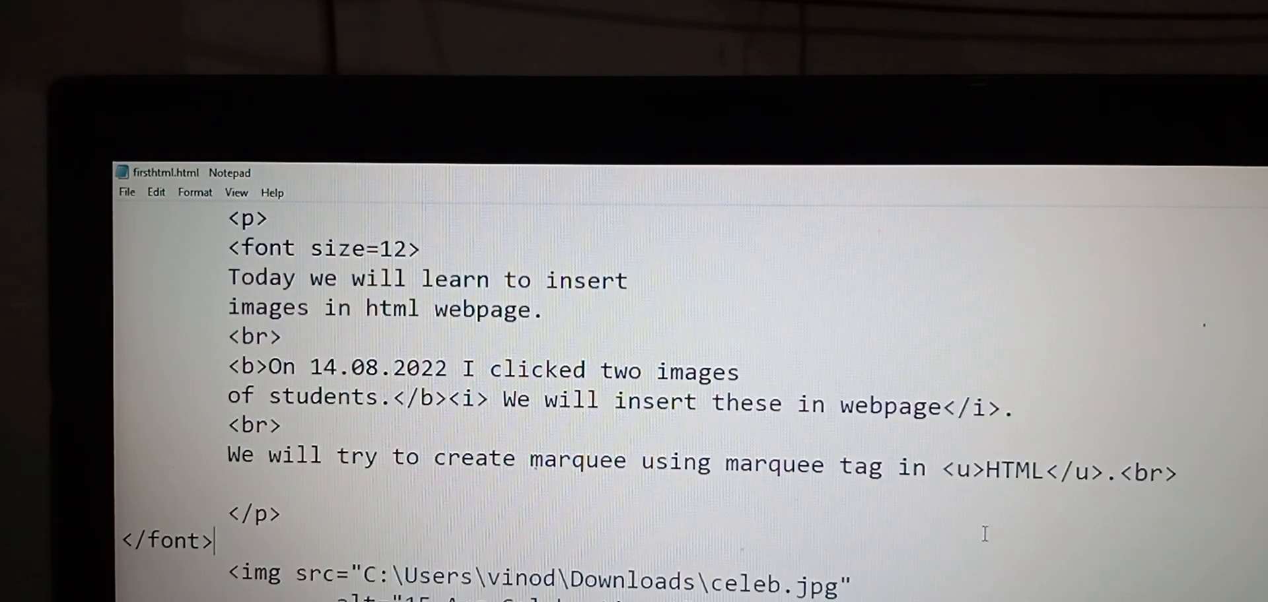
{"action": "mouse_move", "coordinate": [938, 501]}
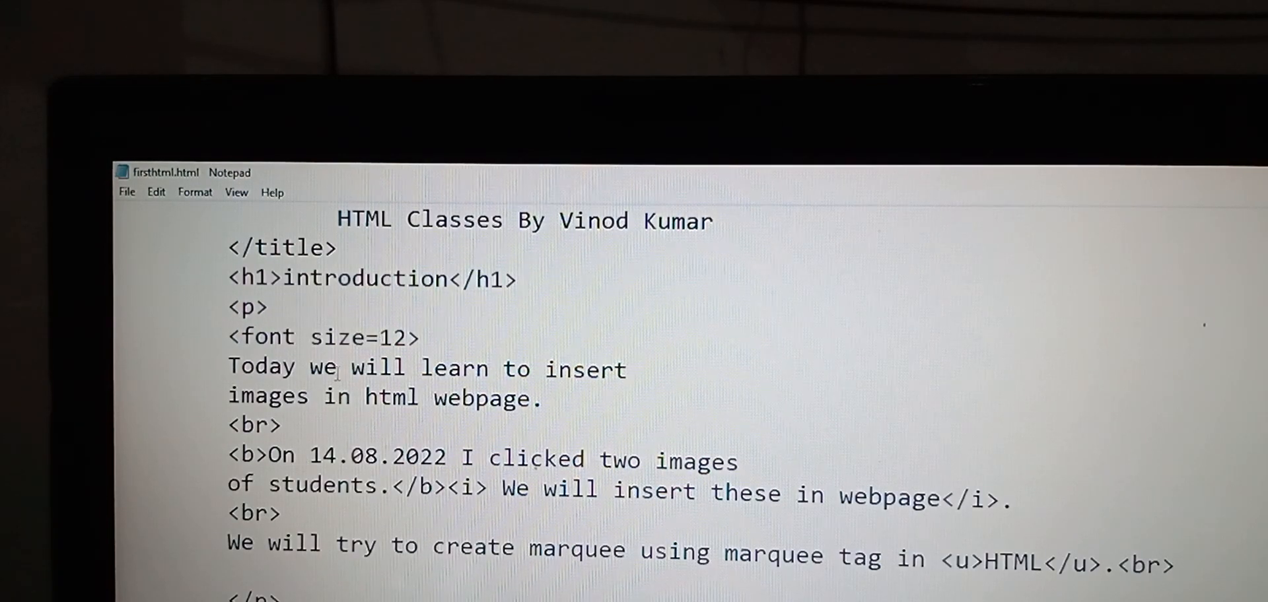
{"action": "double_click", "coordinate": [323, 337]}
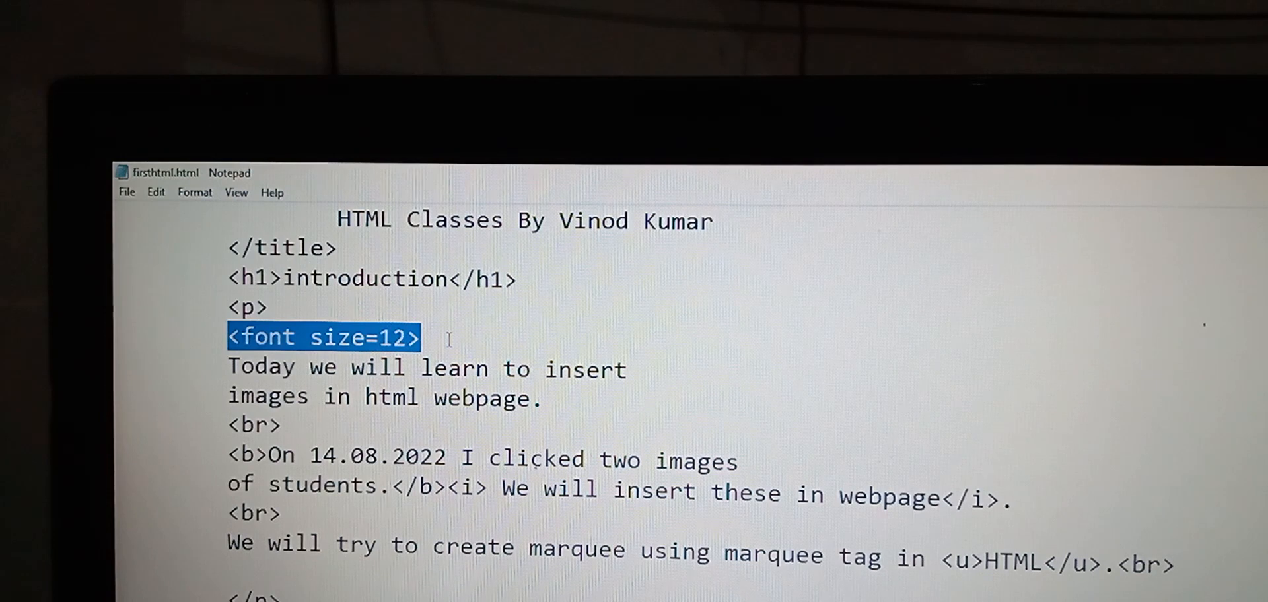
{"action": "key", "text": "Delete"}
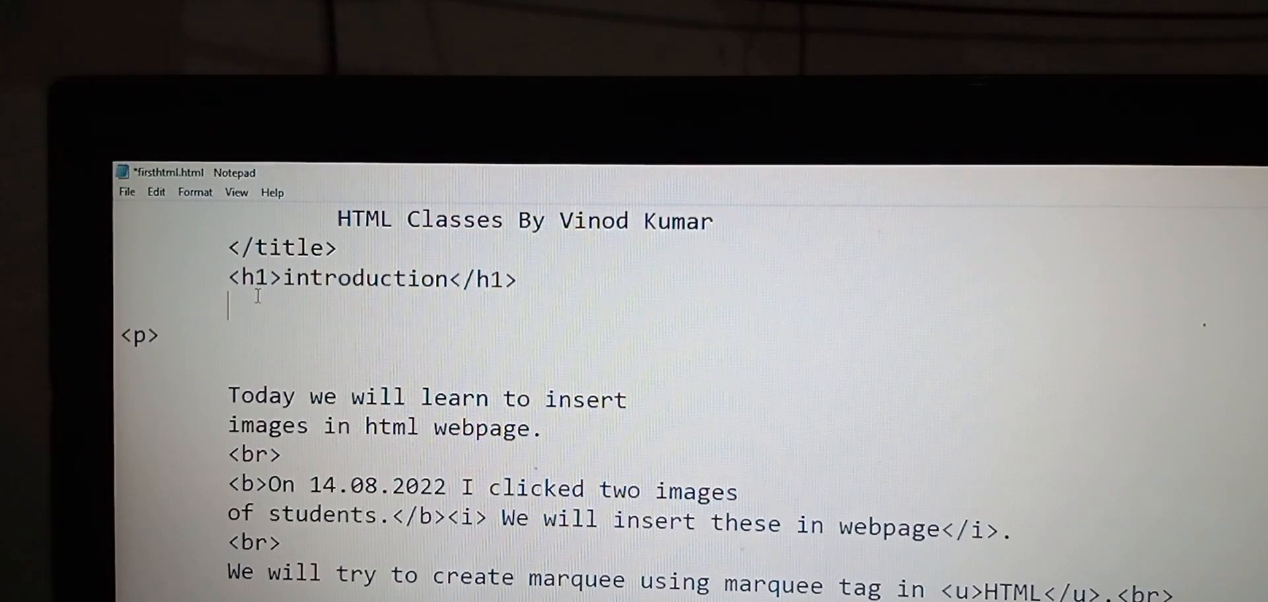
Add <font size=12> after </h1> and close the paragraph with </p> before </font>
{"action": "type", "text": "<font size=12>"}
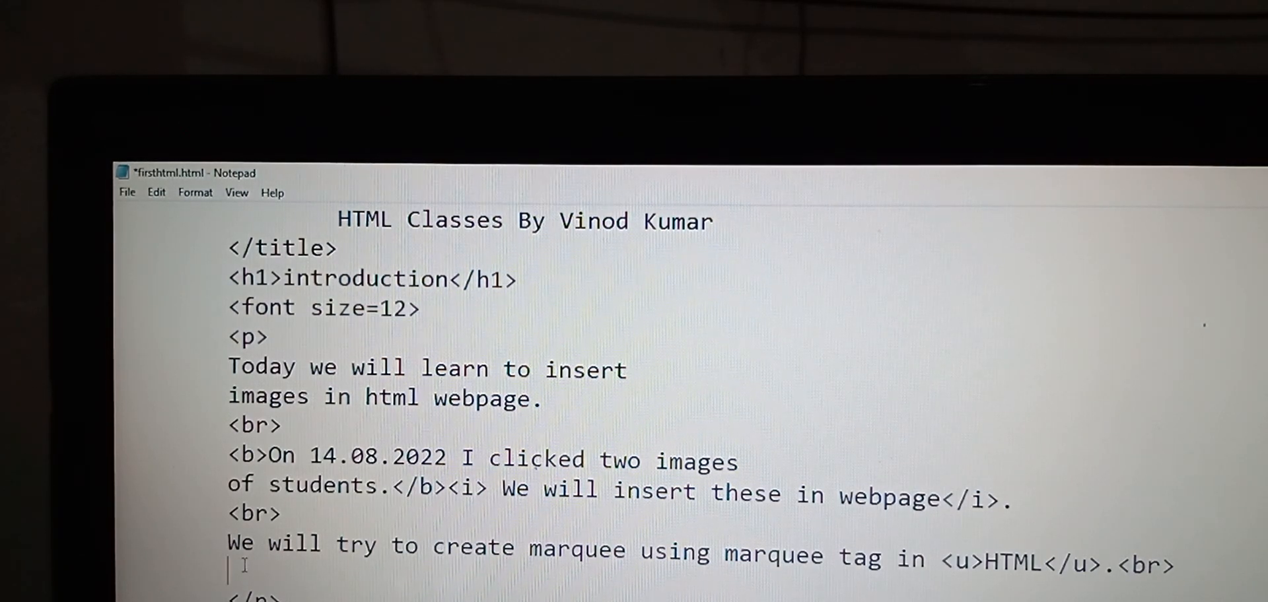
{"action": "type", "text": "</p>"}
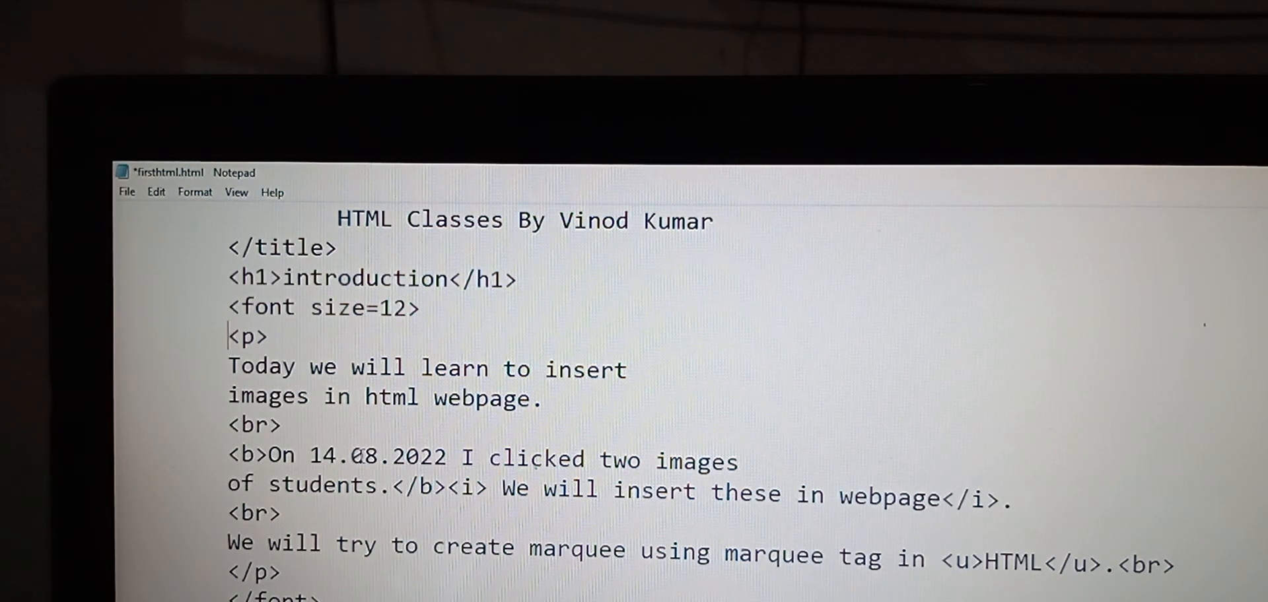
{"action": "scroll", "scroll_direction": "down", "scroll_amount": 3}
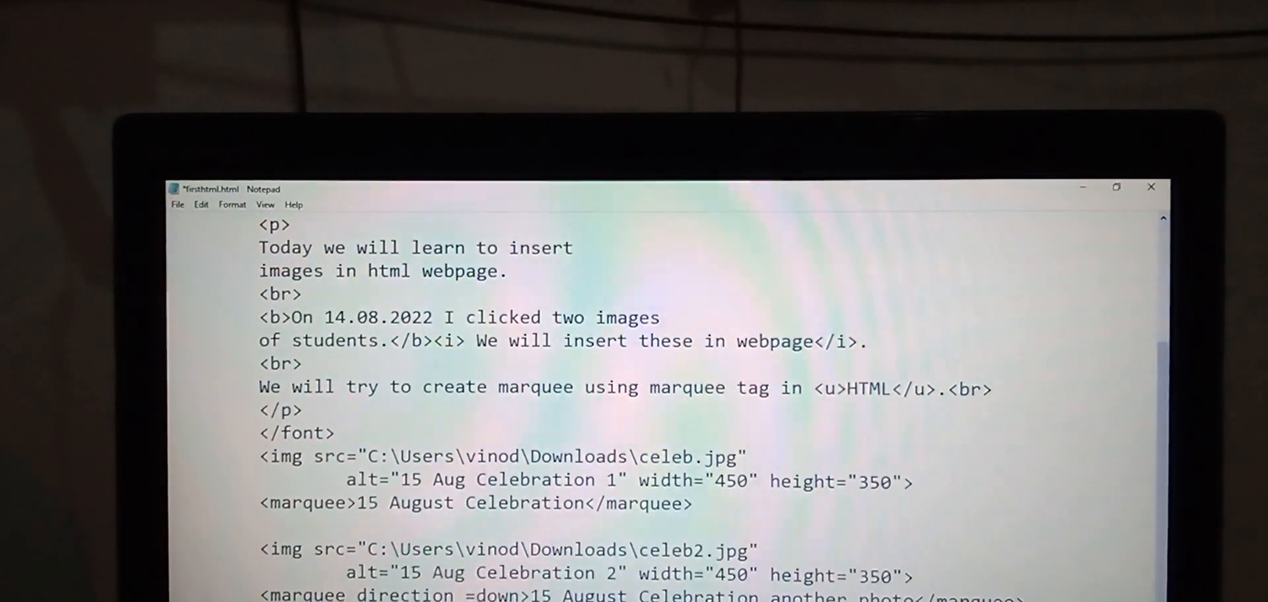
Insert a blank line between each <img> tag and the <marquee> that follows it
{"action": "scroll", "scroll_direction": "down", "scroll_amount": 3}
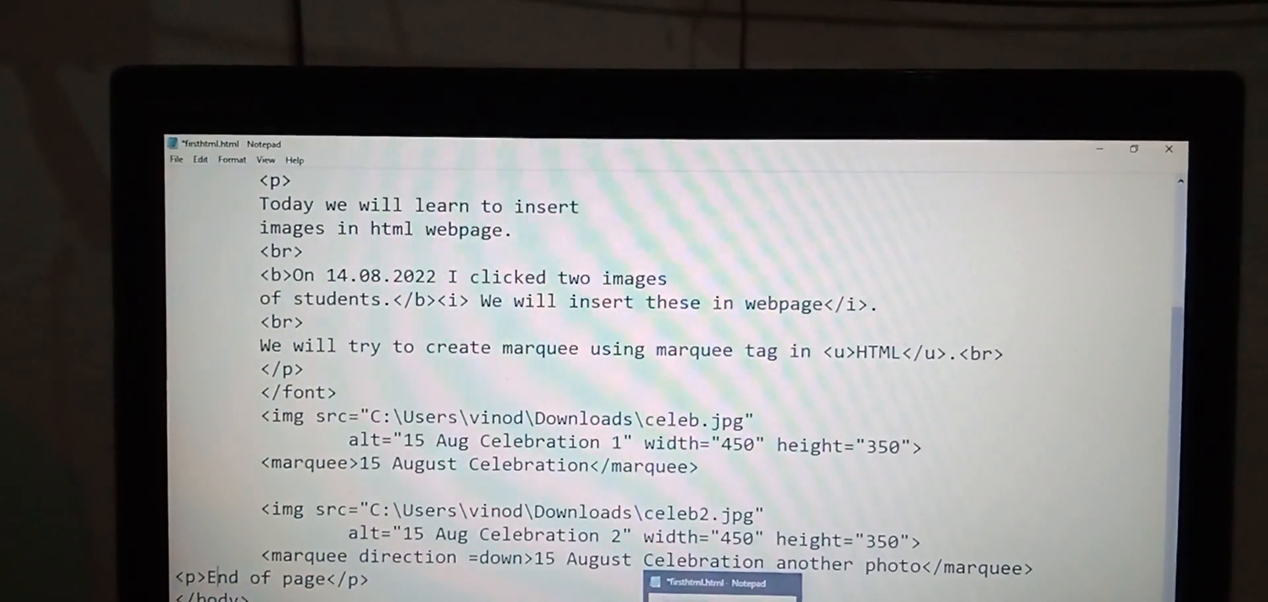
{"action": "scroll", "scroll_direction": "down", "scroll_amount": 3}
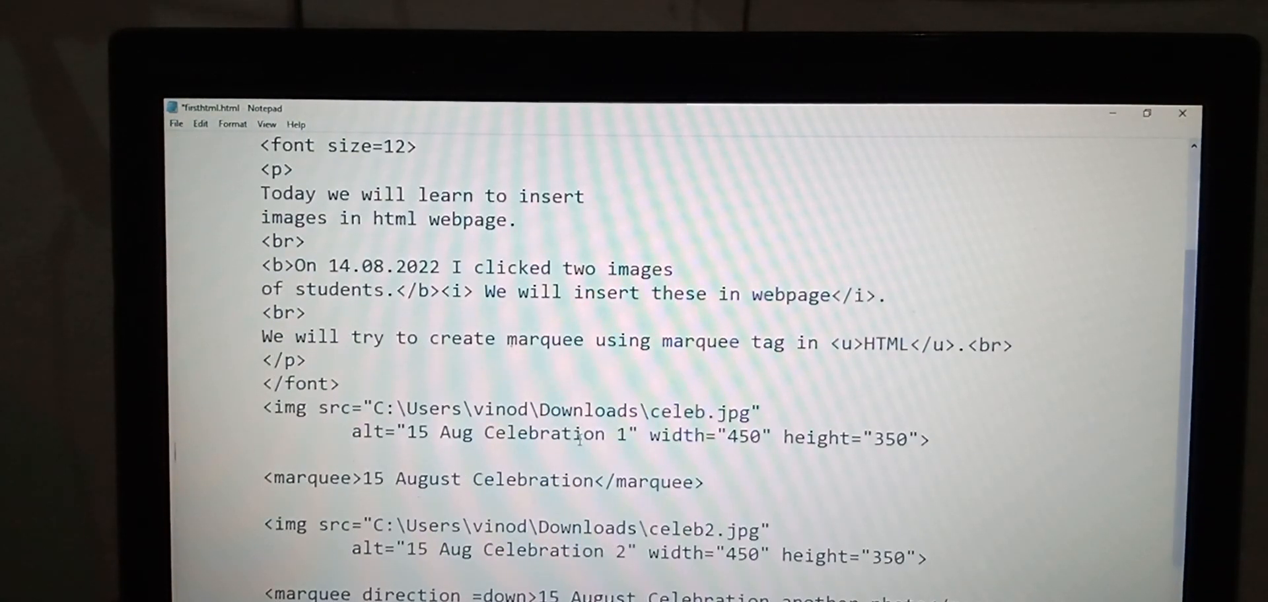
{"action": "scroll", "scroll_direction": "down", "scroll_amount": 3}
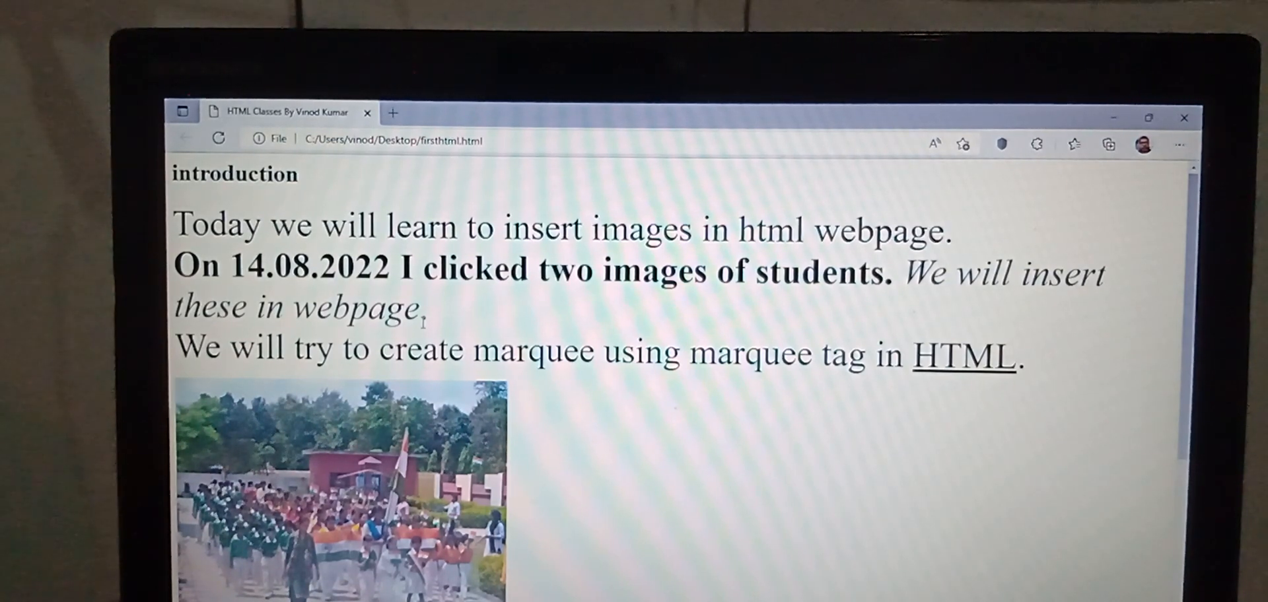
Scroll the rendered page in Edge to check the text and first image
{"action": "scroll", "scroll_direction": "down", "scroll_amount": 3}
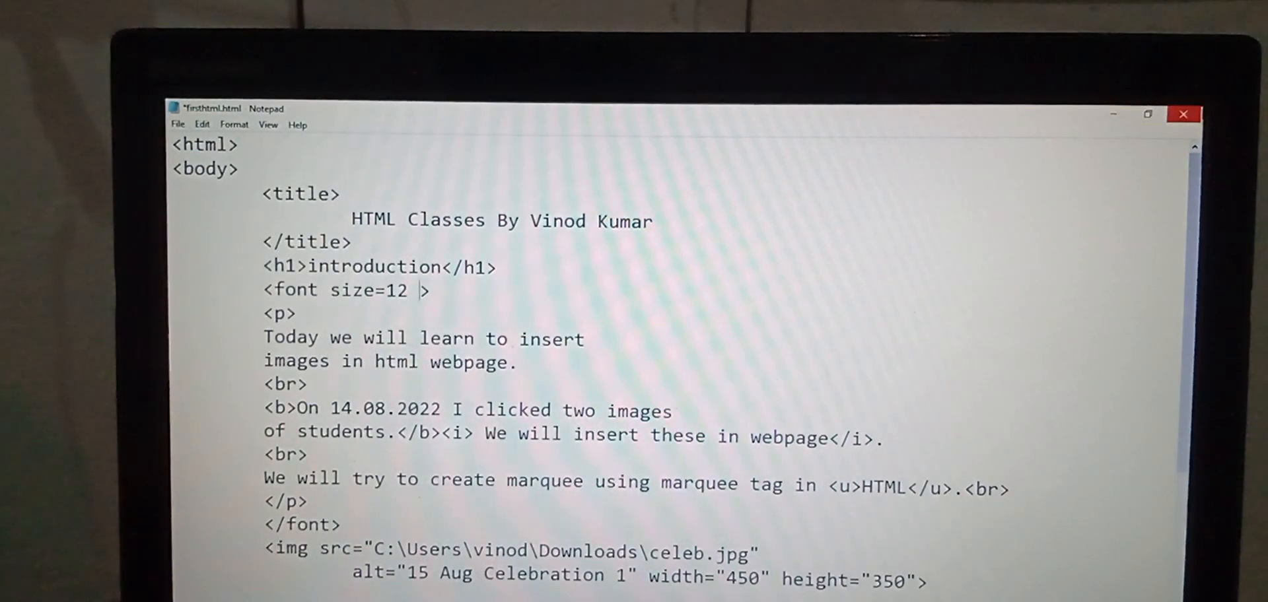
Add color= red inside the <font size=12> tag and save the file via File > Save
{"action": "type", "text": "col"}
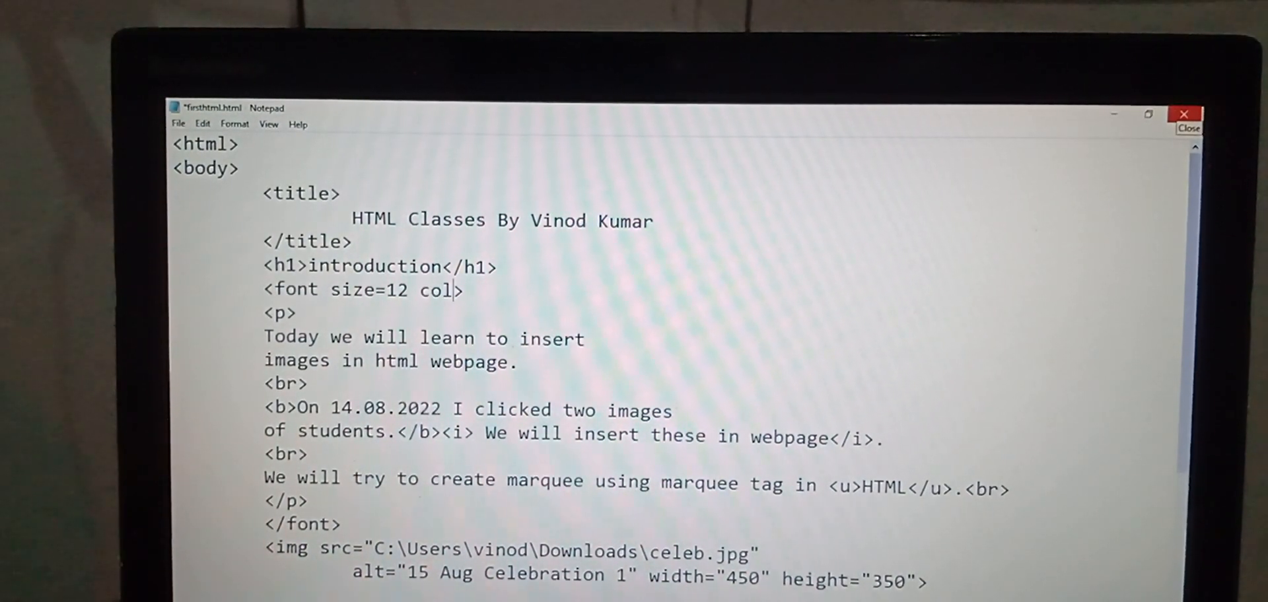
{"action": "type", "text": "or"}
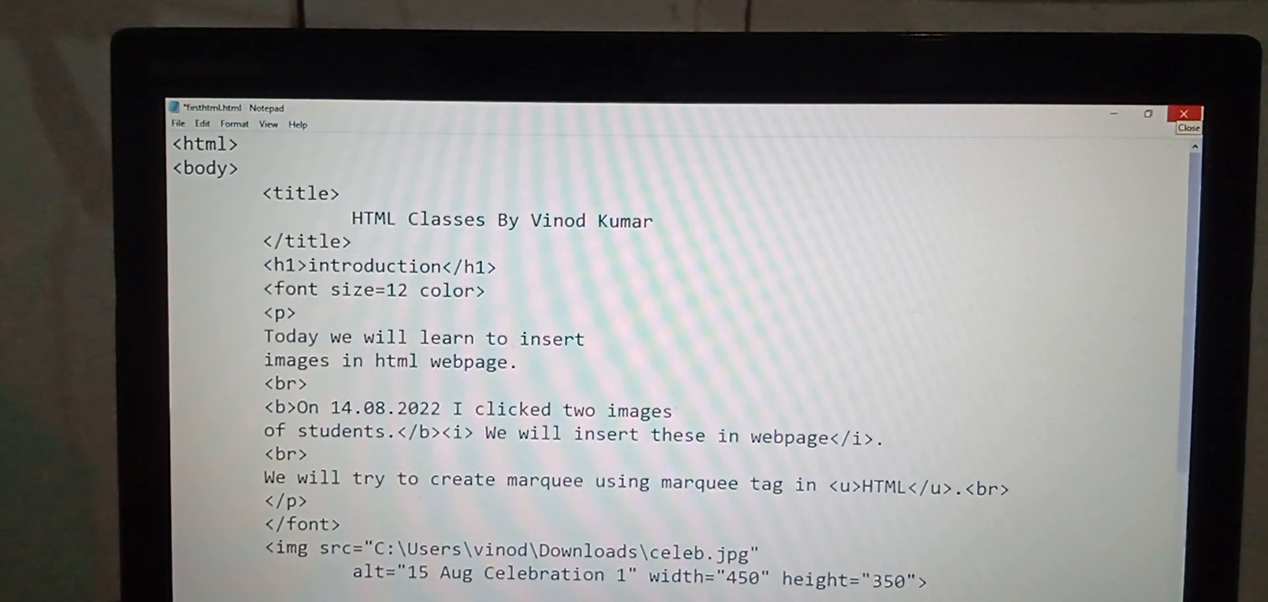
{"action": "type", "text": "re"}
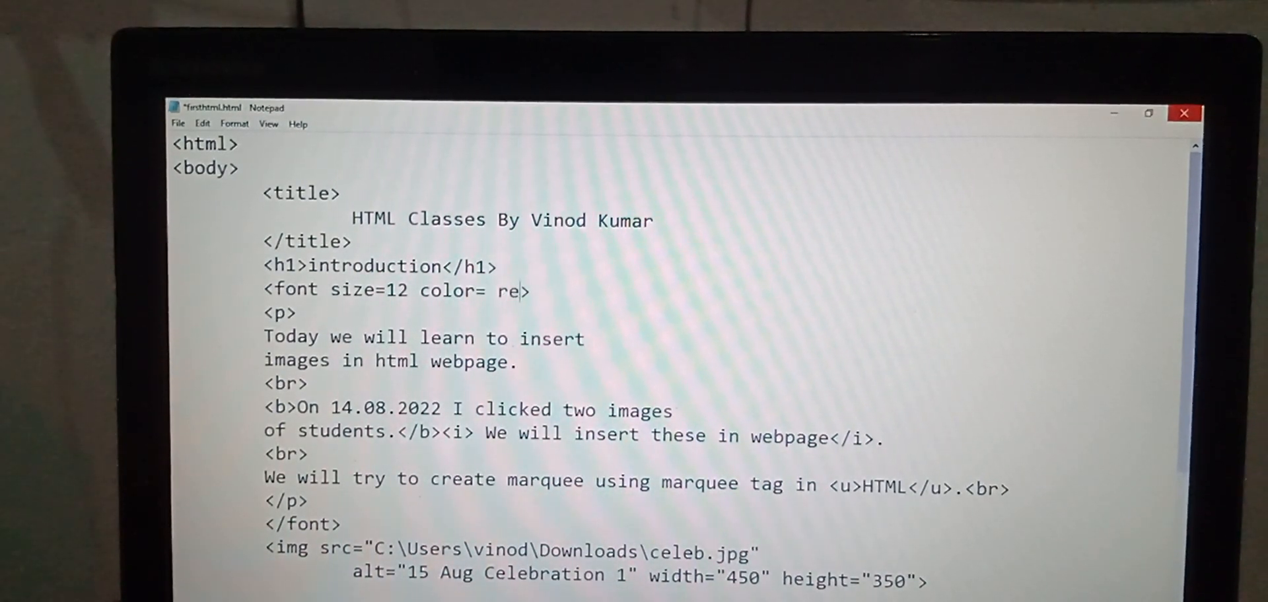
{"action": "type", "text": "d"}
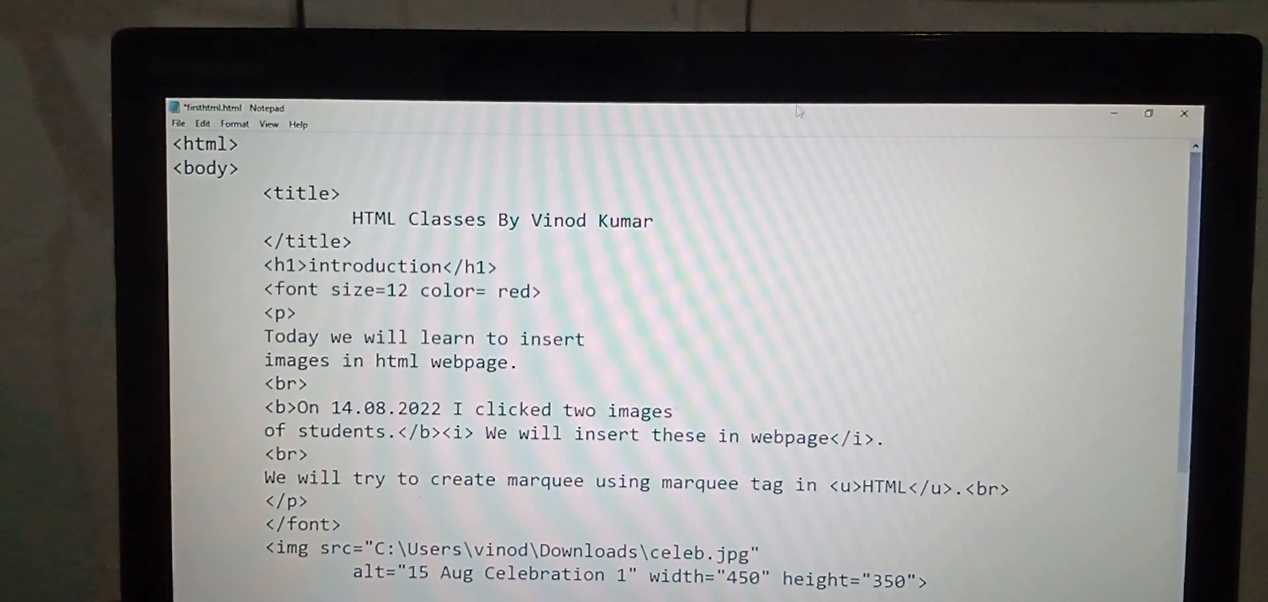
{"action": "left_click", "coordinate": [178, 124]}
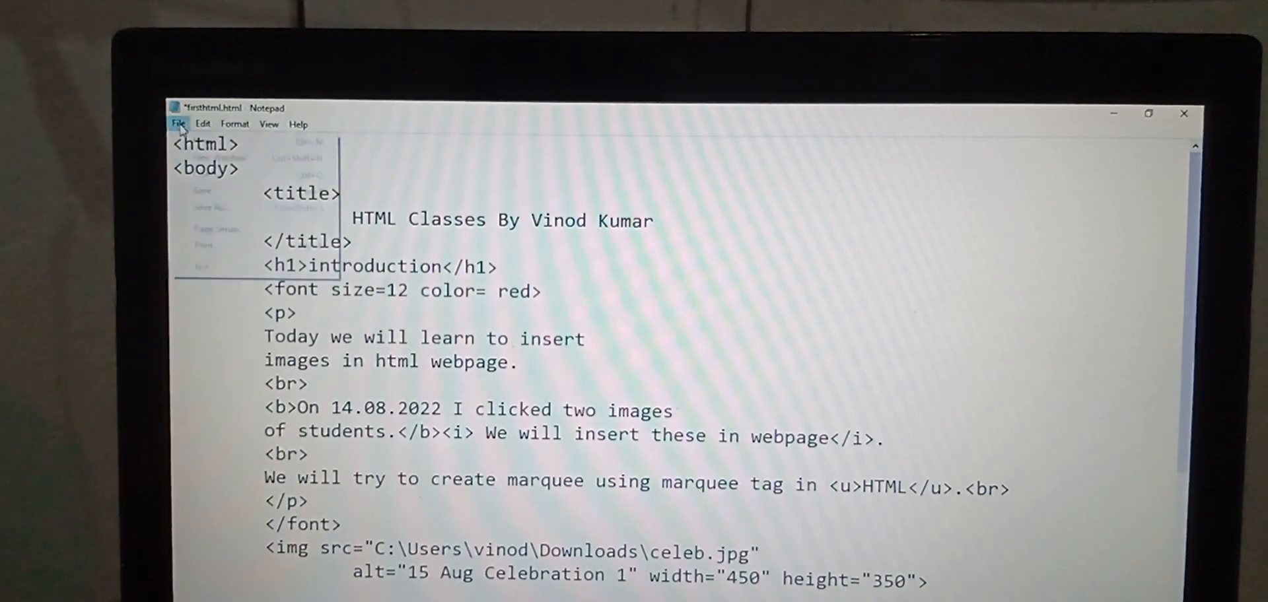
{"action": "left_click", "coordinate": [178, 124]}
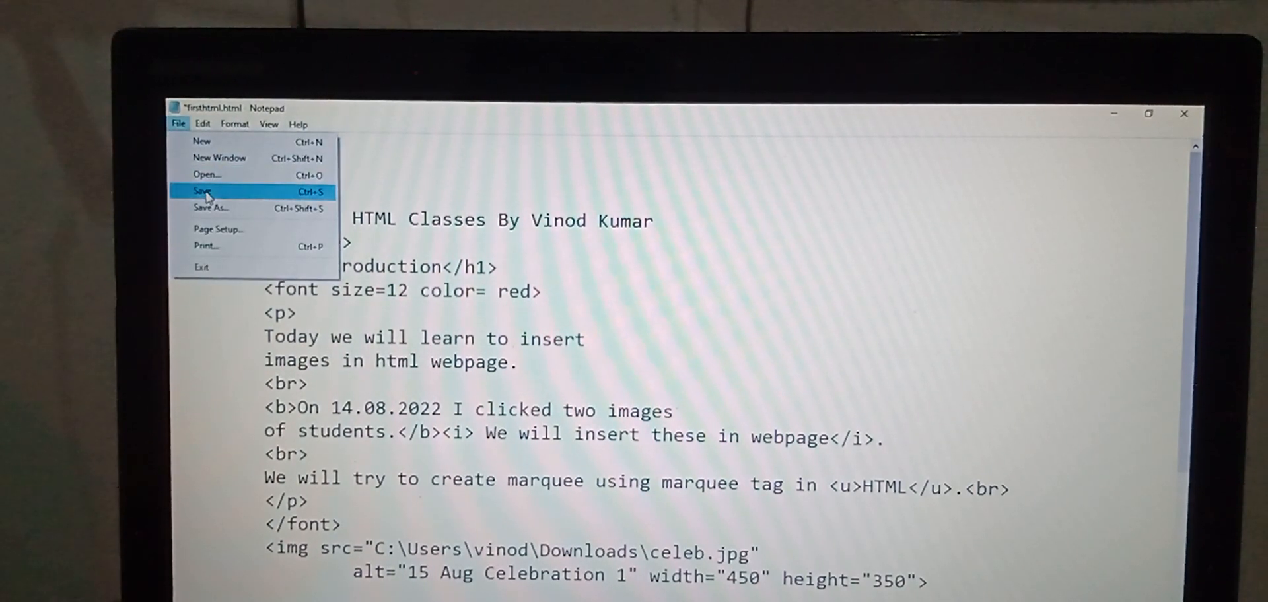
{"action": "left_click", "coordinate": [202, 192]}
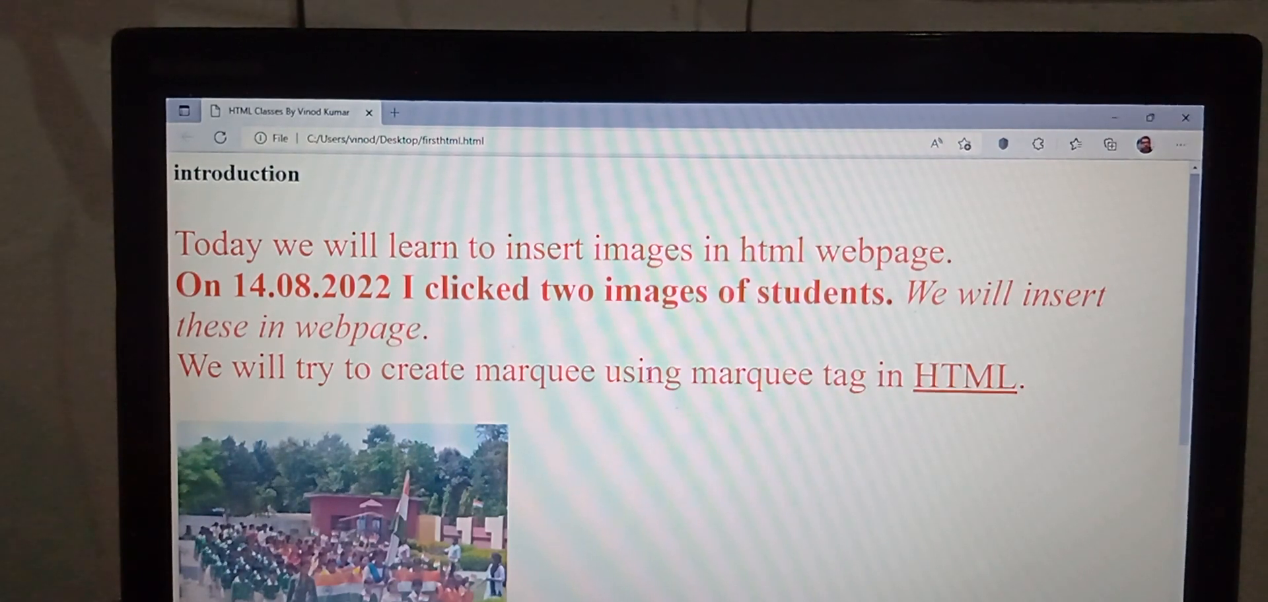
Scroll the refreshed Edge page to see both celebration photos and the marquee text
{"action": "scroll", "scroll_direction": "down", "scroll_amount": 3}
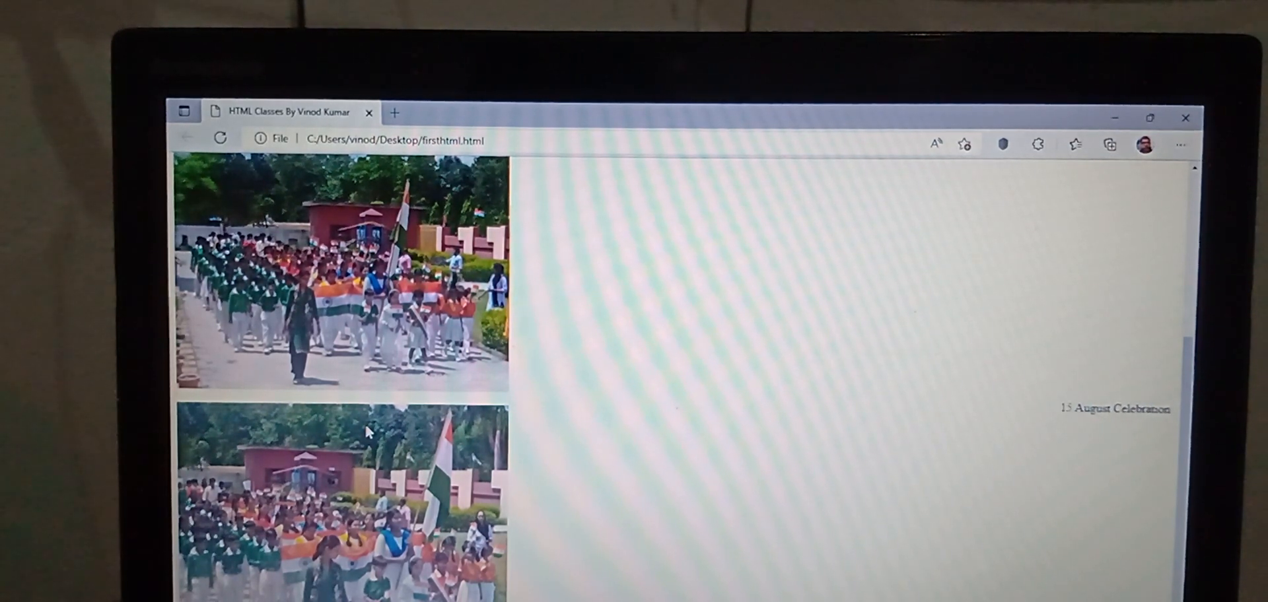
{"action": "scroll", "scroll_direction": "down", "scroll_amount": 3}
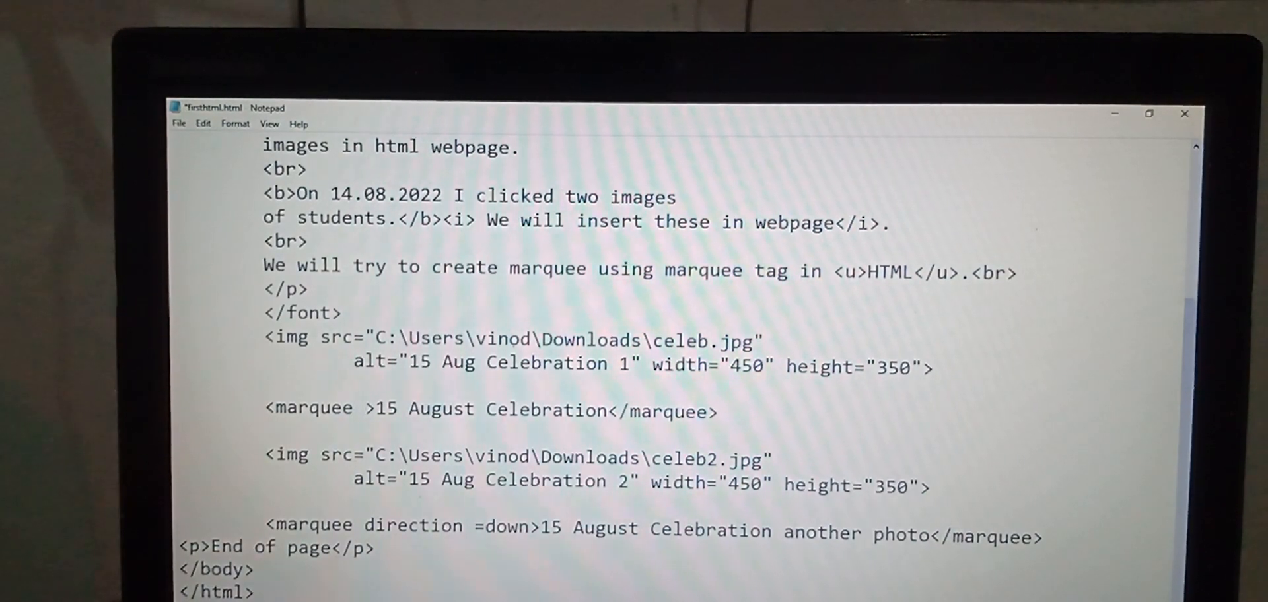
Add direction= up inside the first <marquee> tag and save the file
{"action": "type", "text": "direc"}
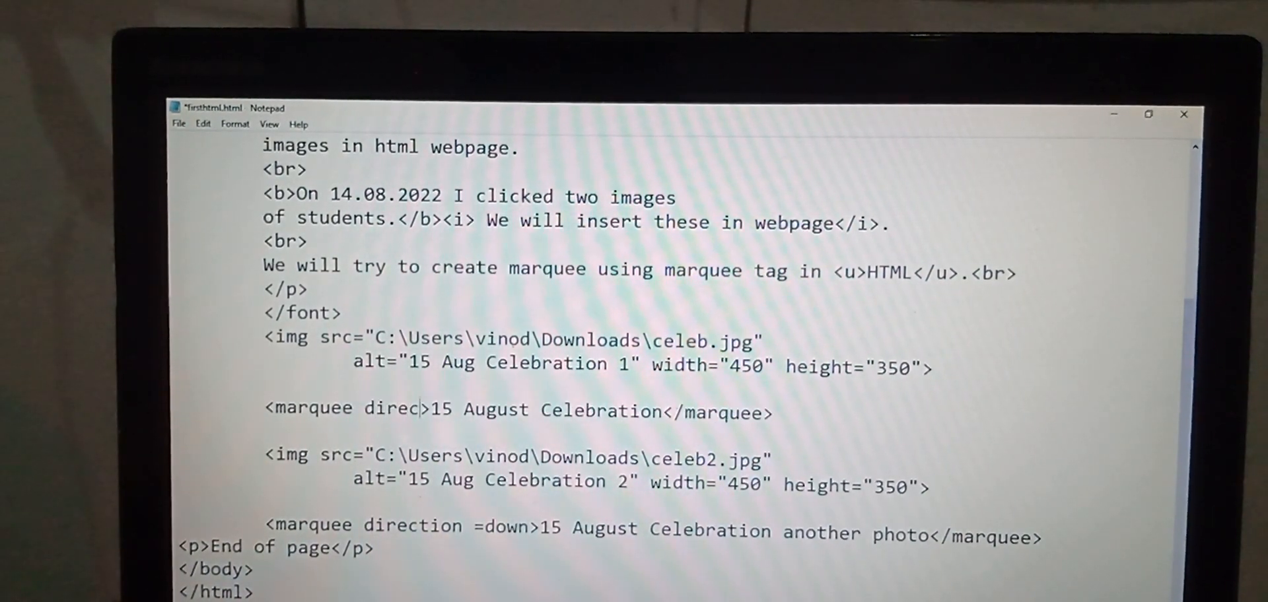
{"action": "type", "text": "tion="}
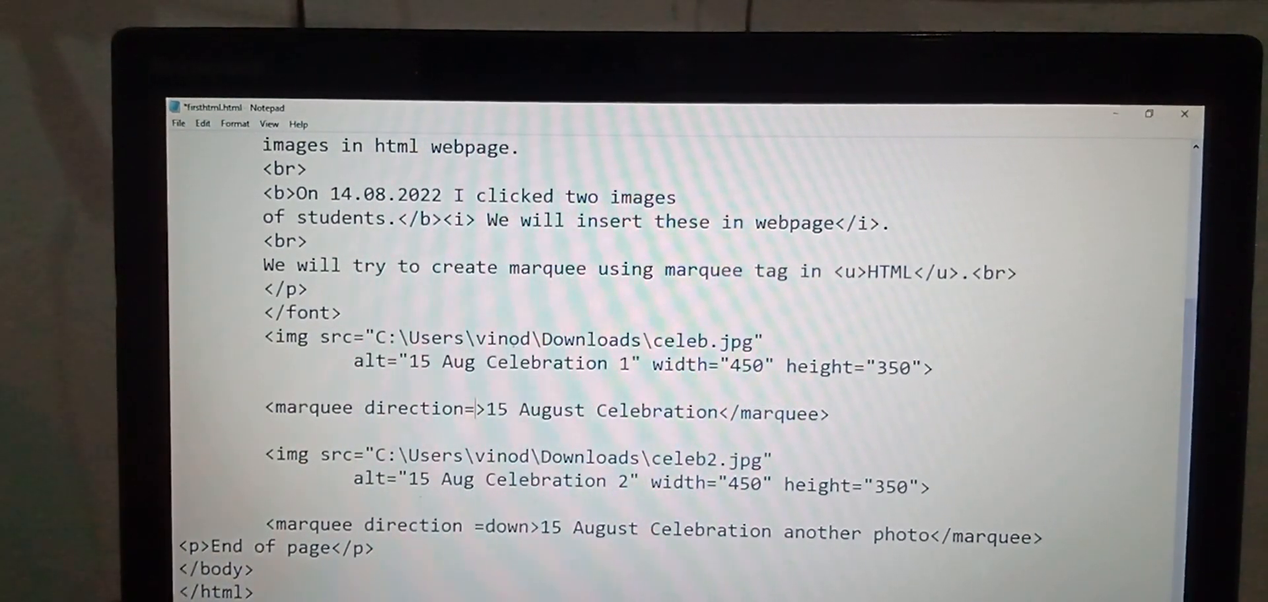
{"action": "type", "text": "up"}
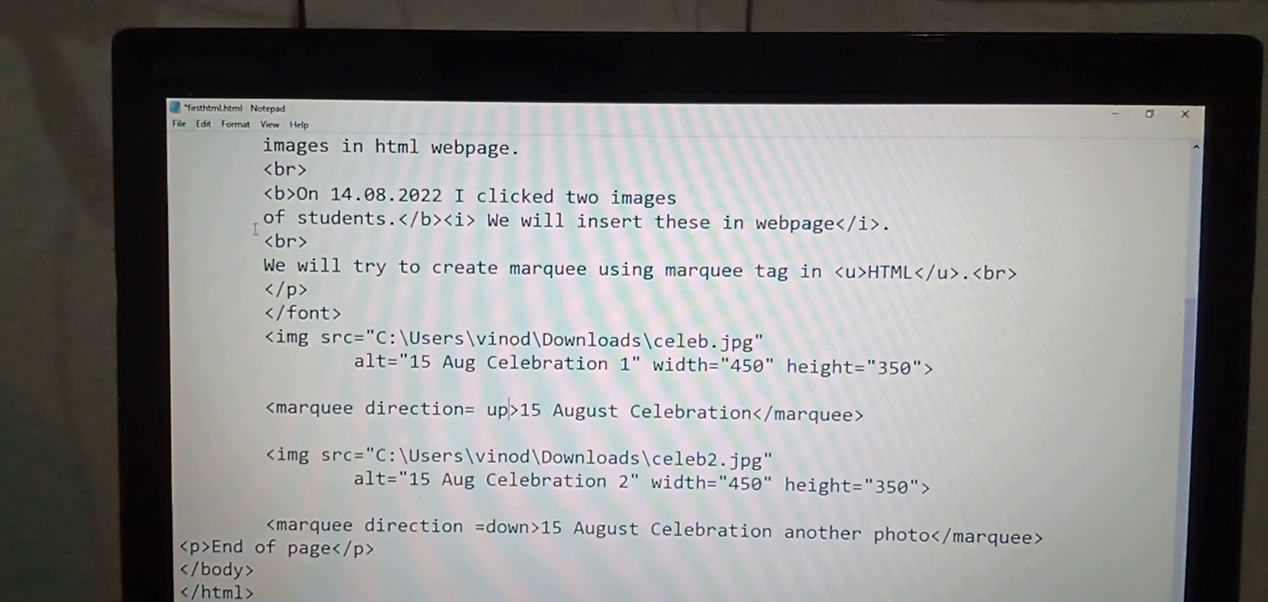
{"action": "left_click", "coordinate": [178, 124]}
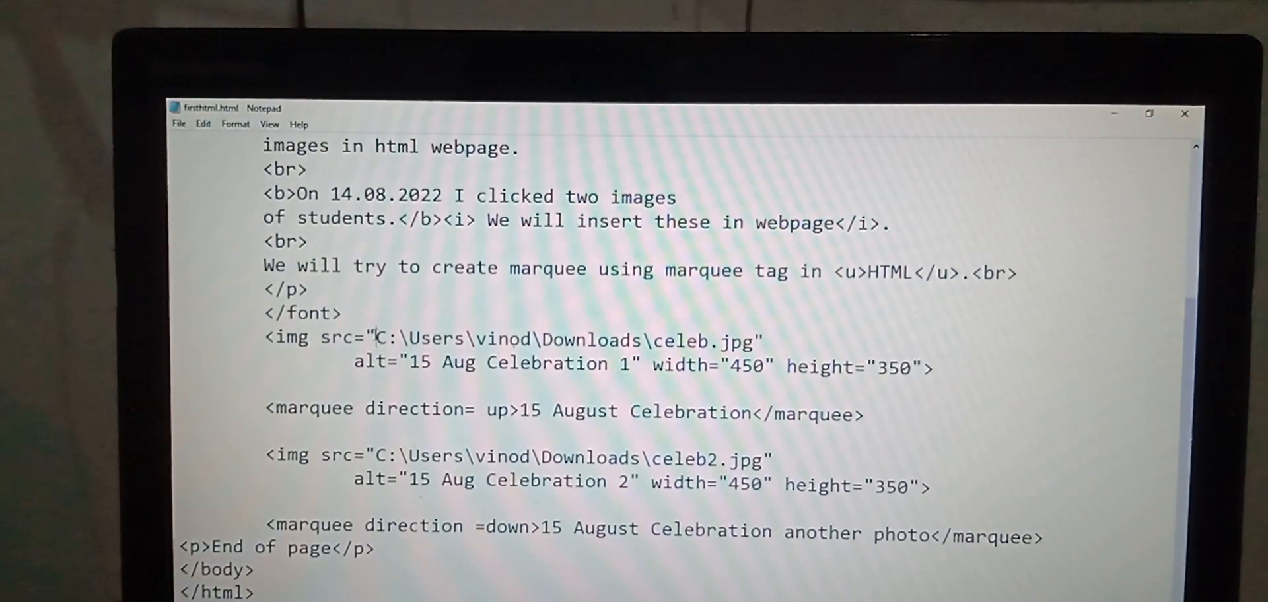
Select the folder portion of the first image's src path
{"action": "left_click_drag", "start_coordinate": [375, 340], "coordinate": [744, 339]}
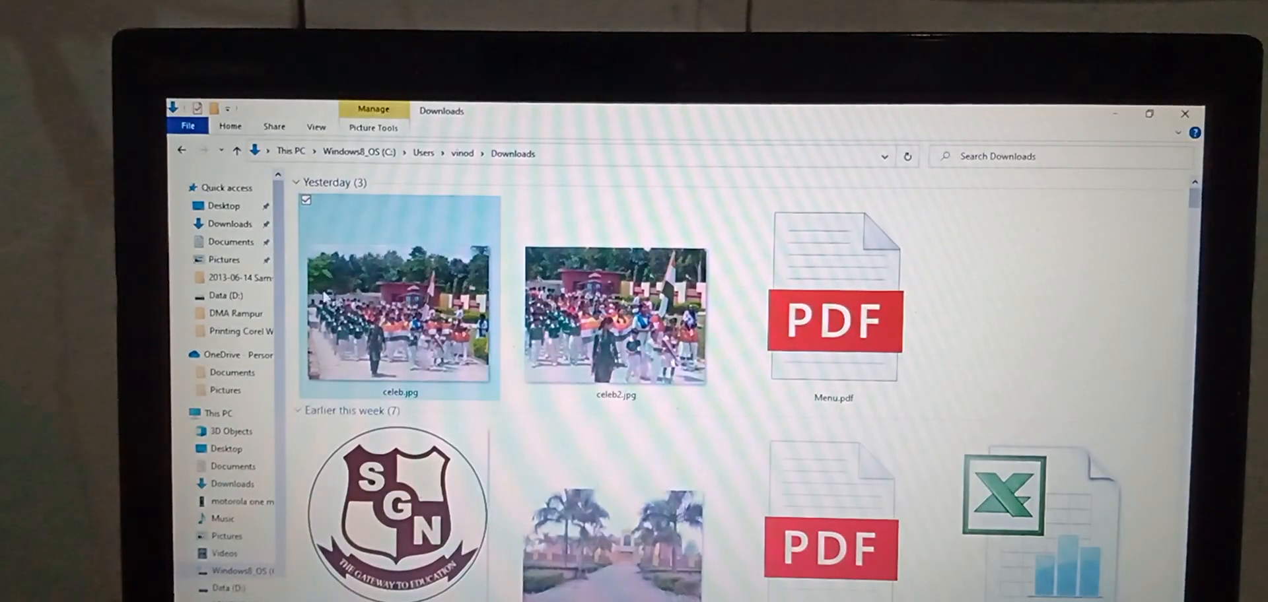
{"action": "left_click", "coordinate": [217, 412]}
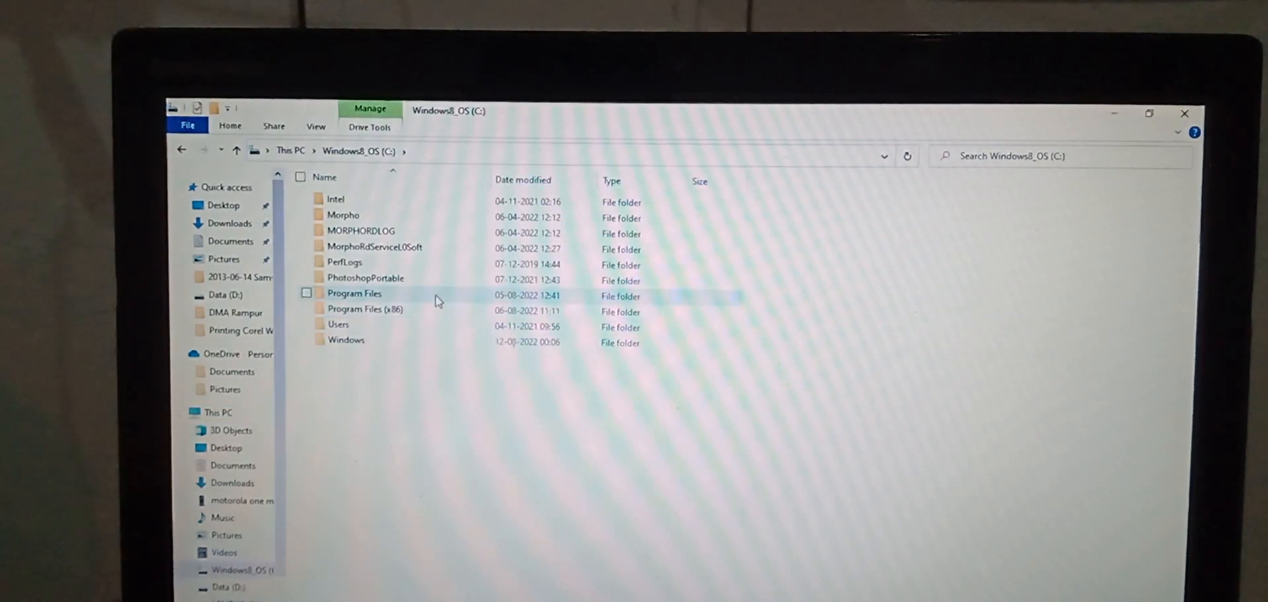
{"action": "double_click", "coordinate": [337, 323]}
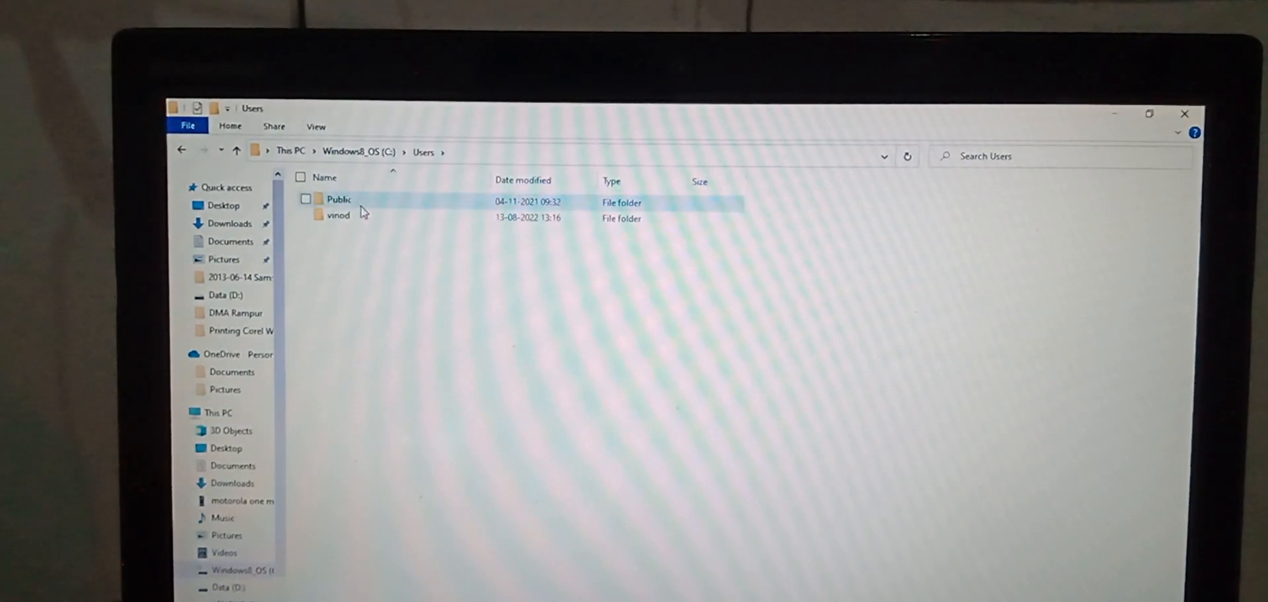
{"action": "double_click", "coordinate": [338, 217]}
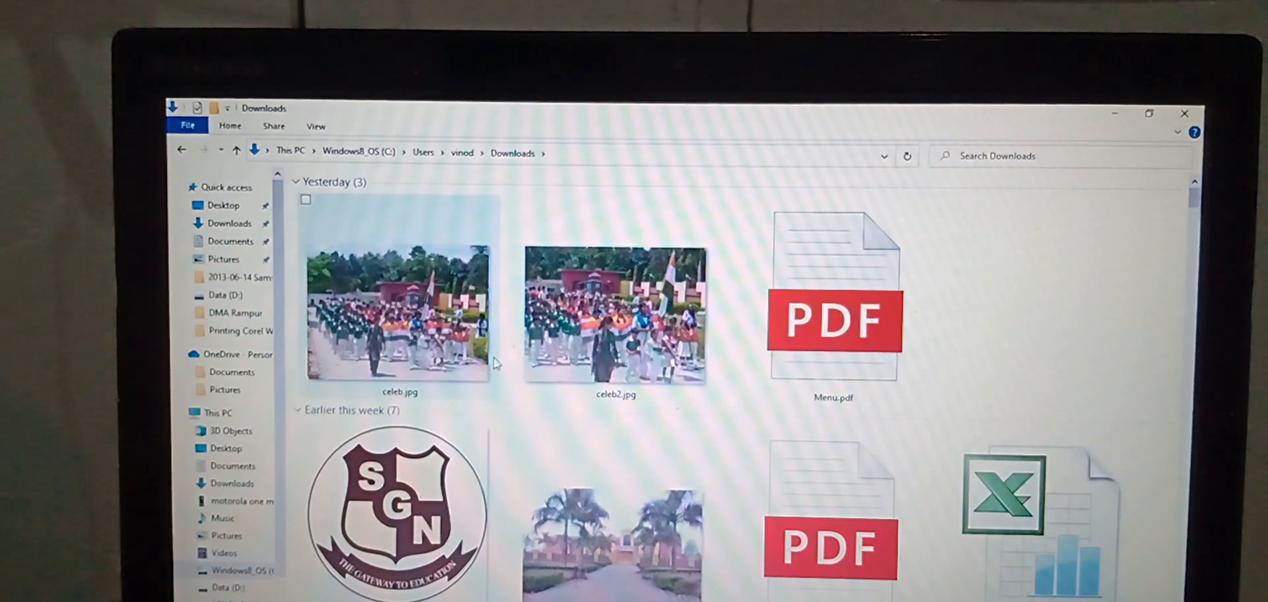
{"action": "mouse_move", "coordinate": [614, 316]}
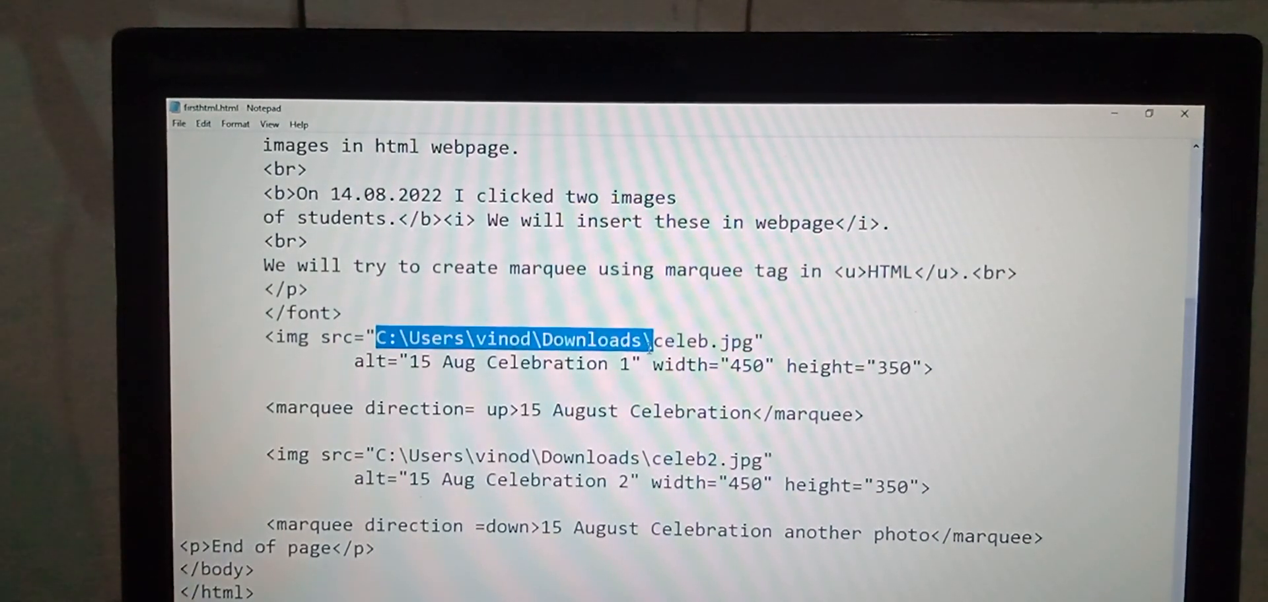
Change the first image's width to 500 and the second's to 400, then save
{"action": "key", "text": "Backspace"}
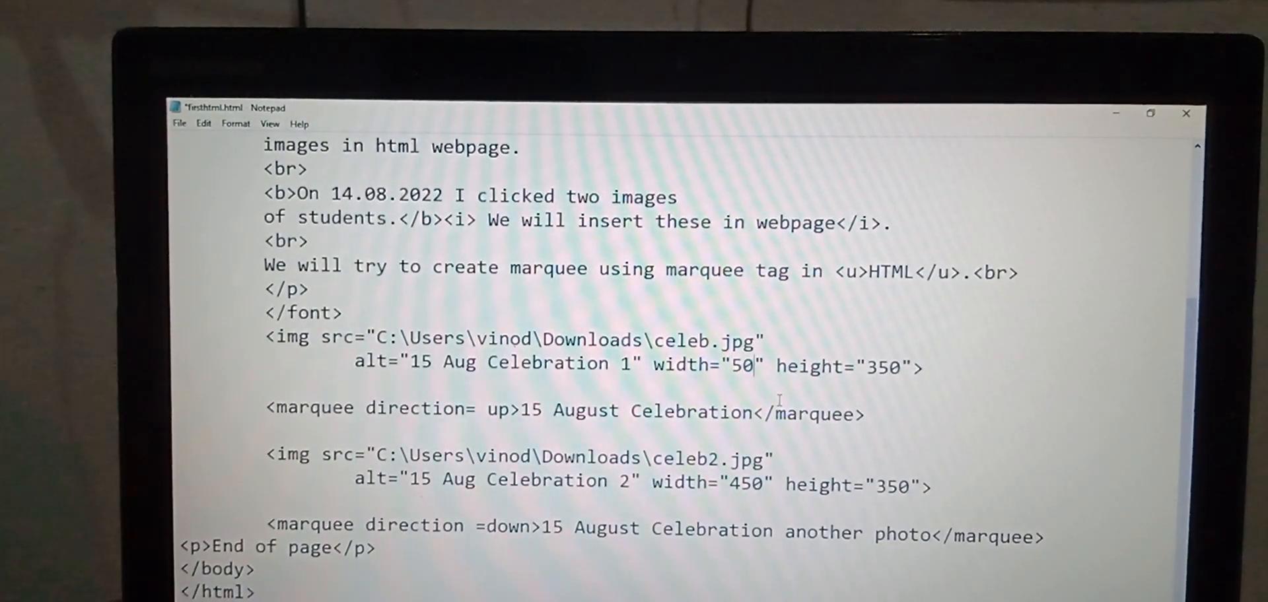
{"action": "type", "text": "0"}
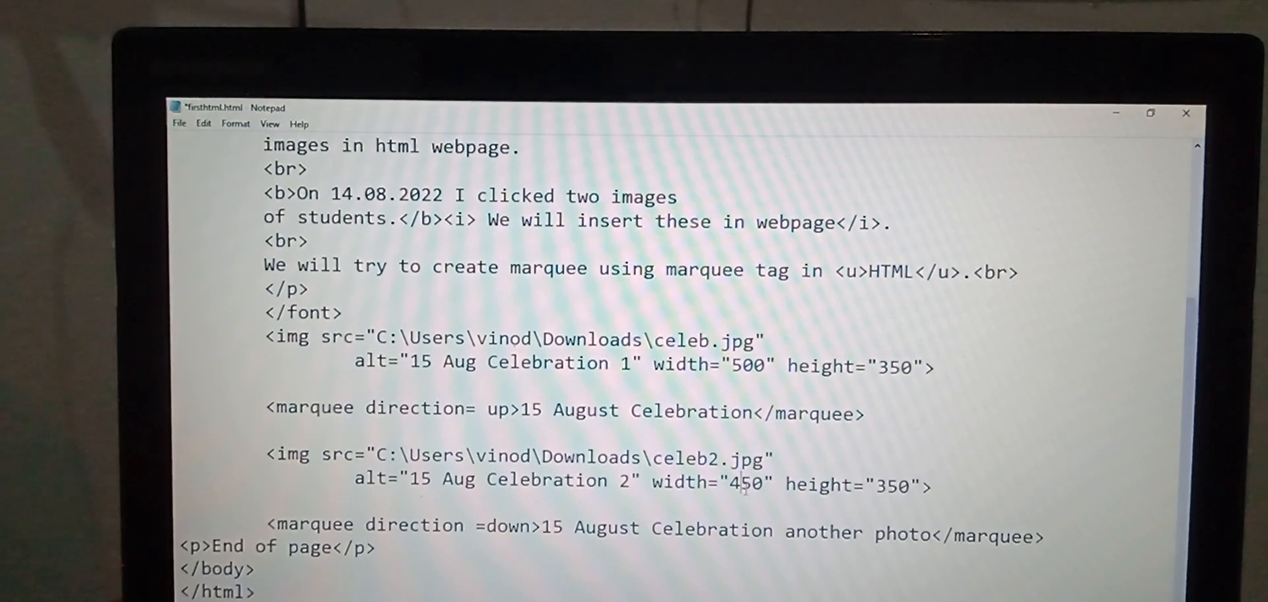
{"action": "key", "text": "Backspace"}
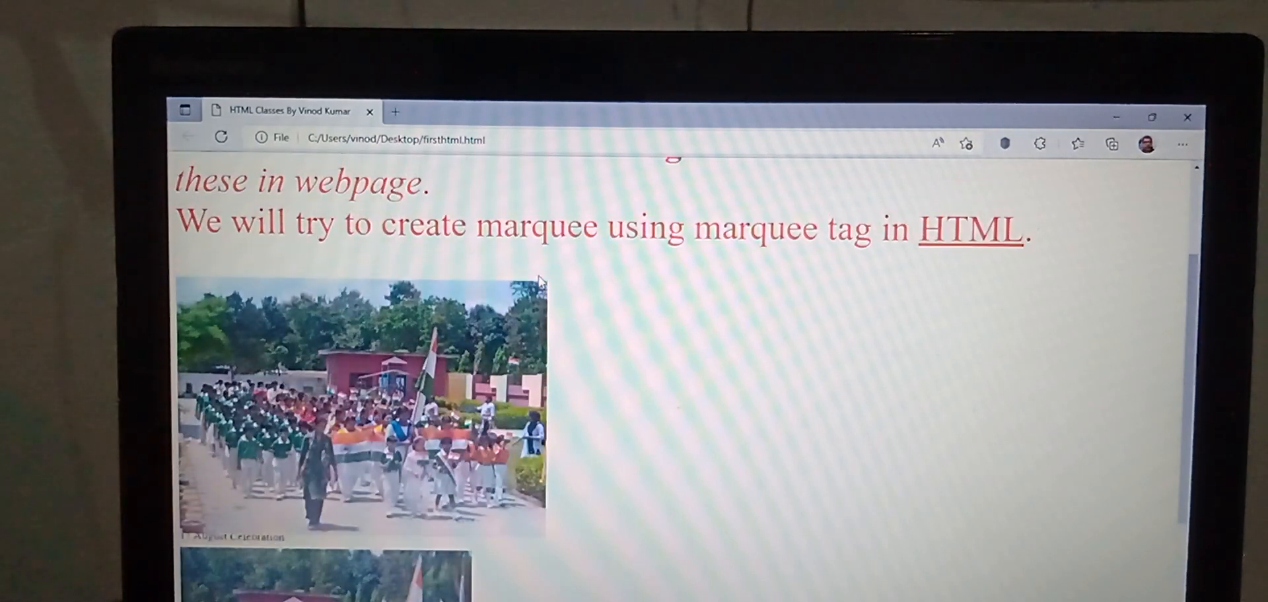
Scroll the reloaded Edge page to compare the resized celebration photos
{"action": "scroll", "scroll_direction": "down", "scroll_amount": 3}
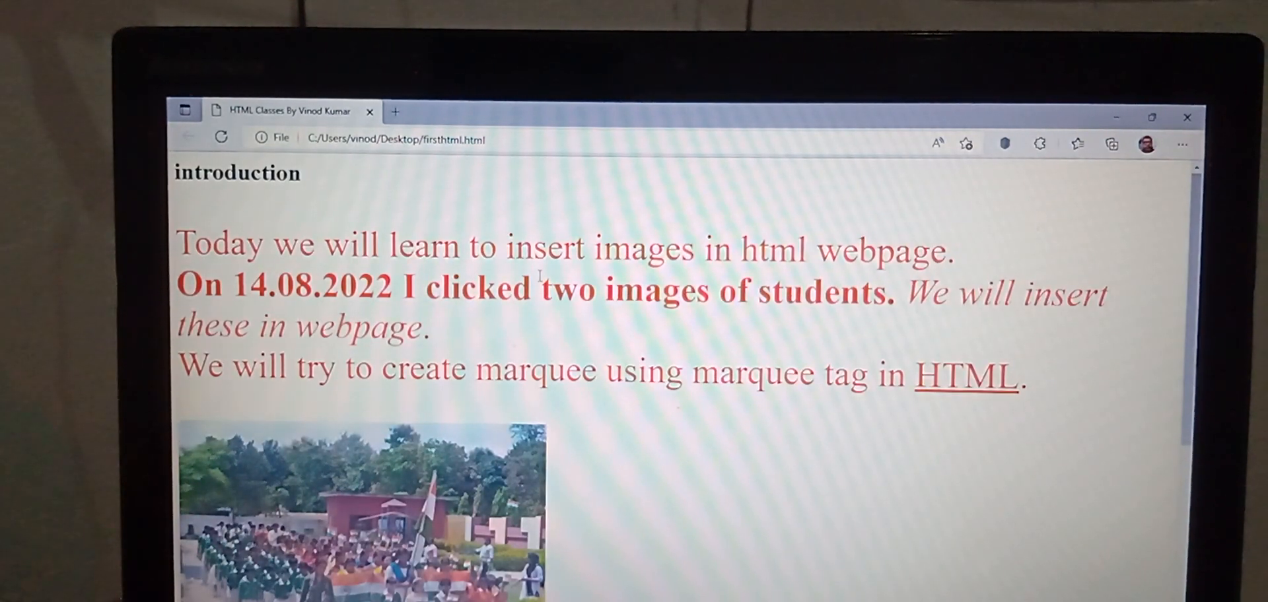
{"action": "scroll", "scroll_direction": "down", "scroll_amount": 3}
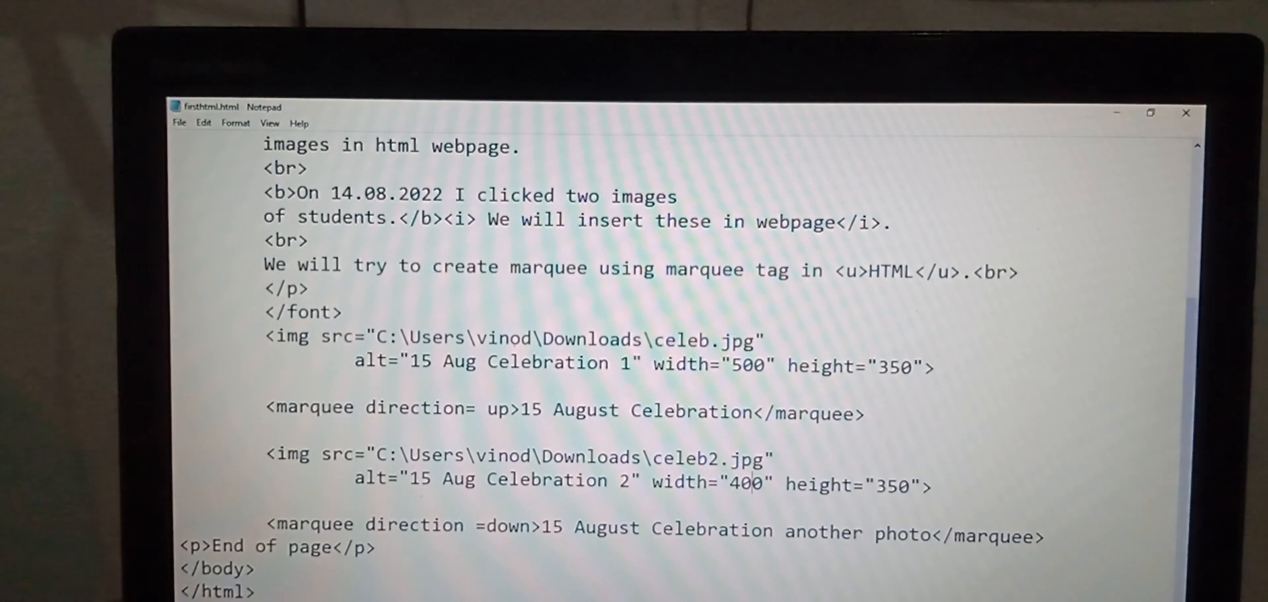
{"action": "scroll", "scroll_direction": "up", "scroll_amount": 3}
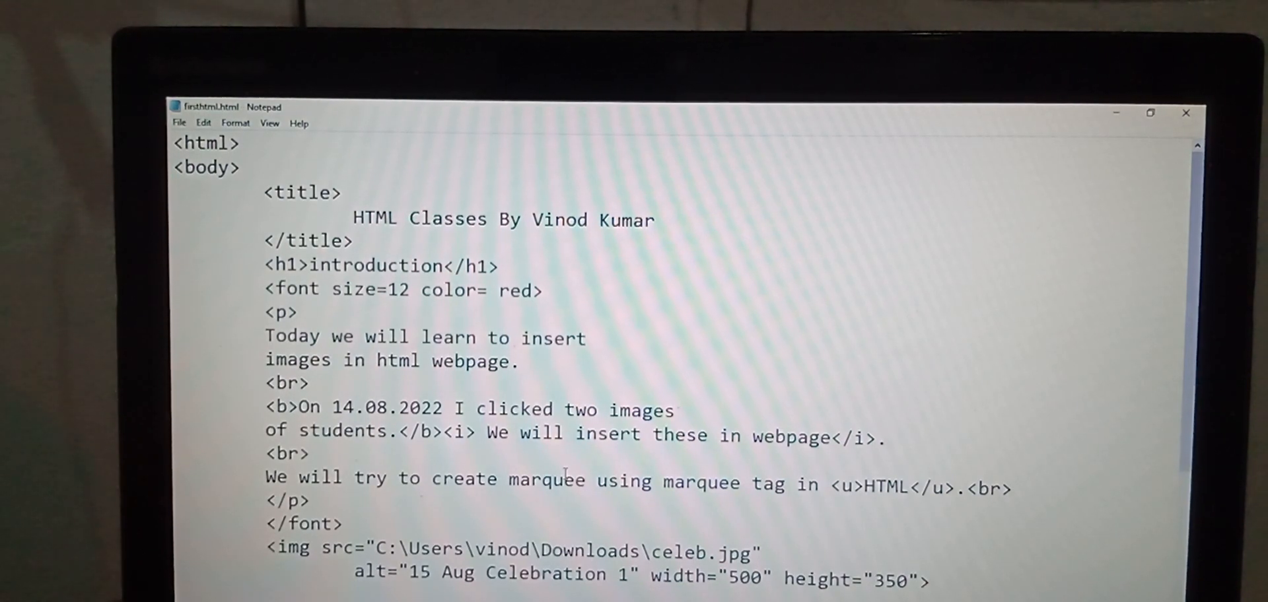
{"action": "scroll", "scroll_direction": "down", "scroll_amount": 3}
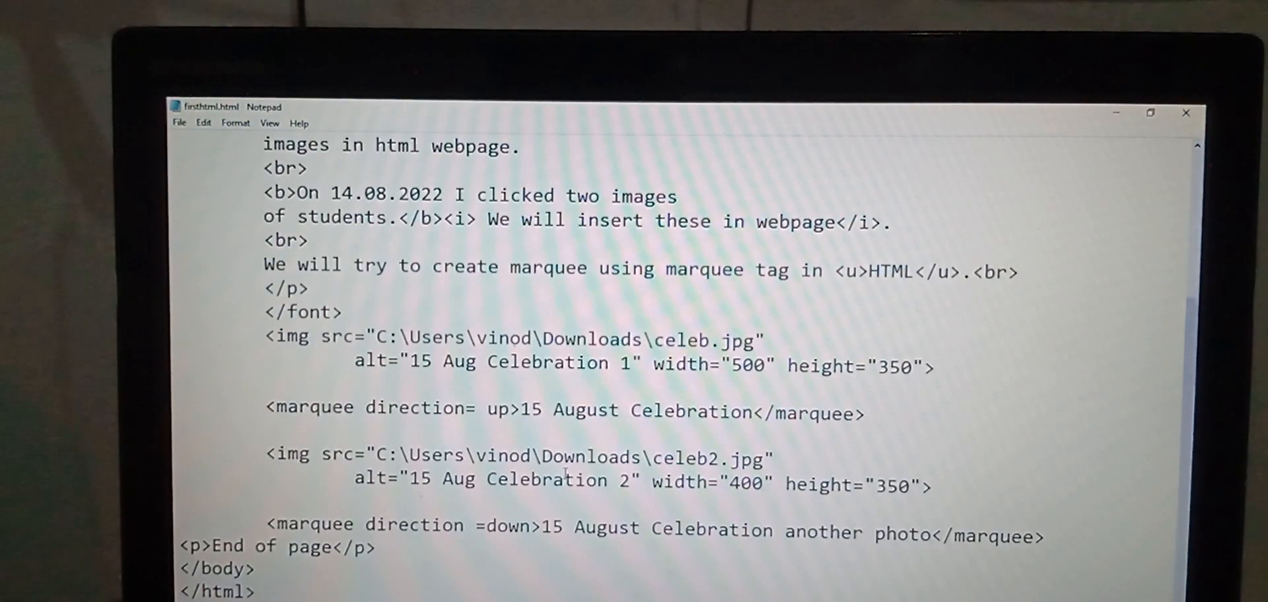